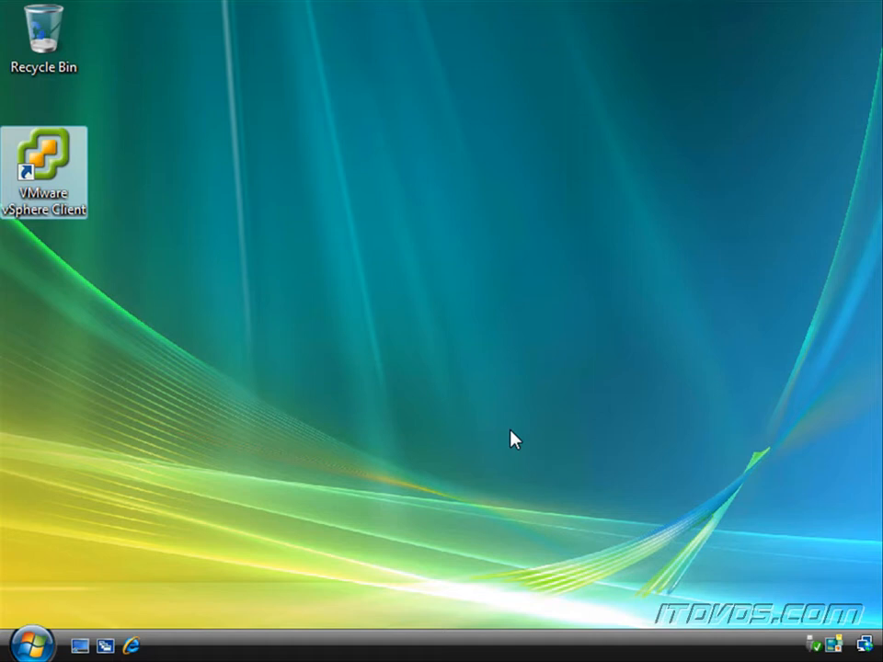
mouse_move(397, 344)
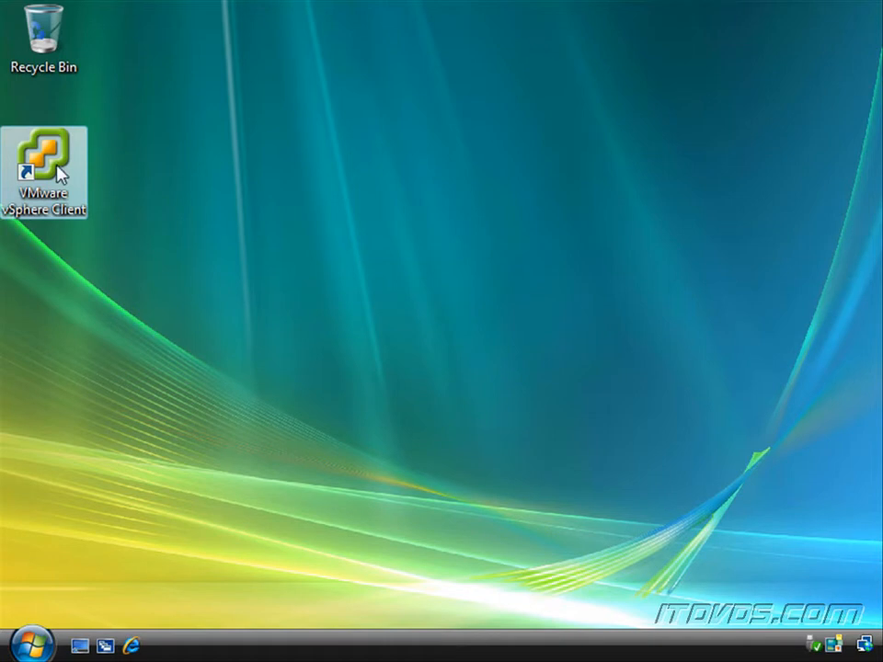
mouse_move(37, 644)
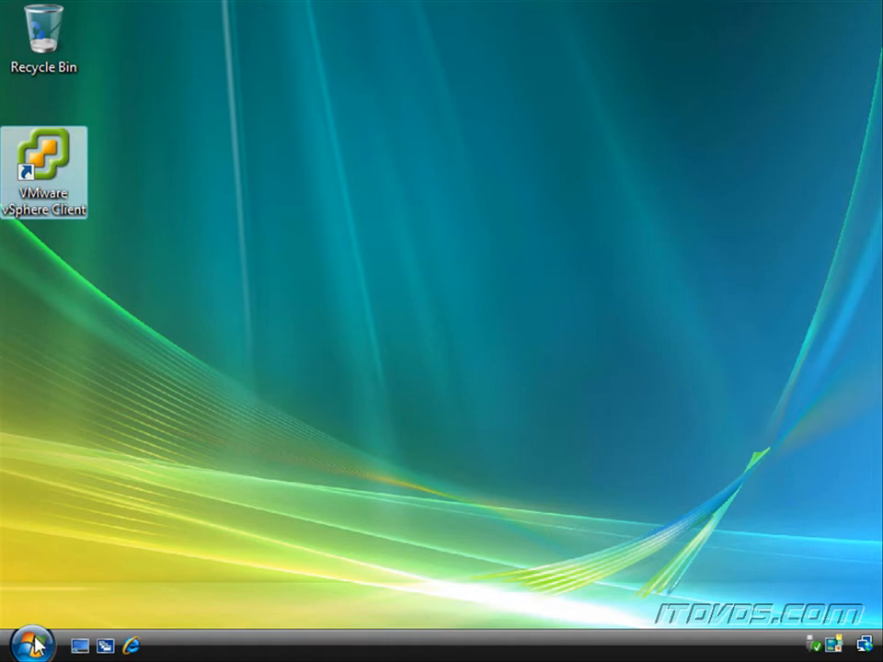
- Expand the VMware folder in All Programs to reach the vSphere Client shortcut
left_click(22, 643)
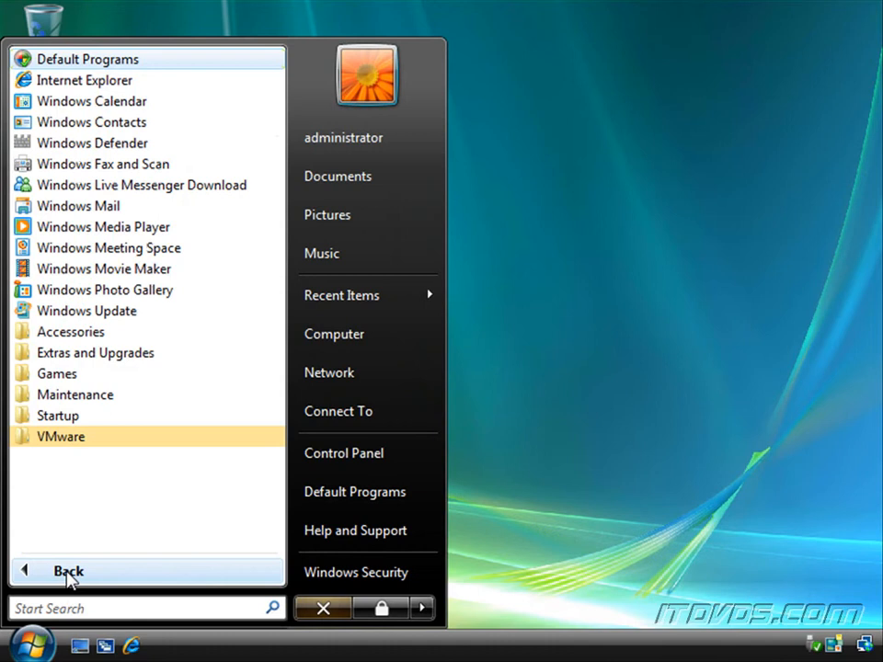
left_click(61, 436)
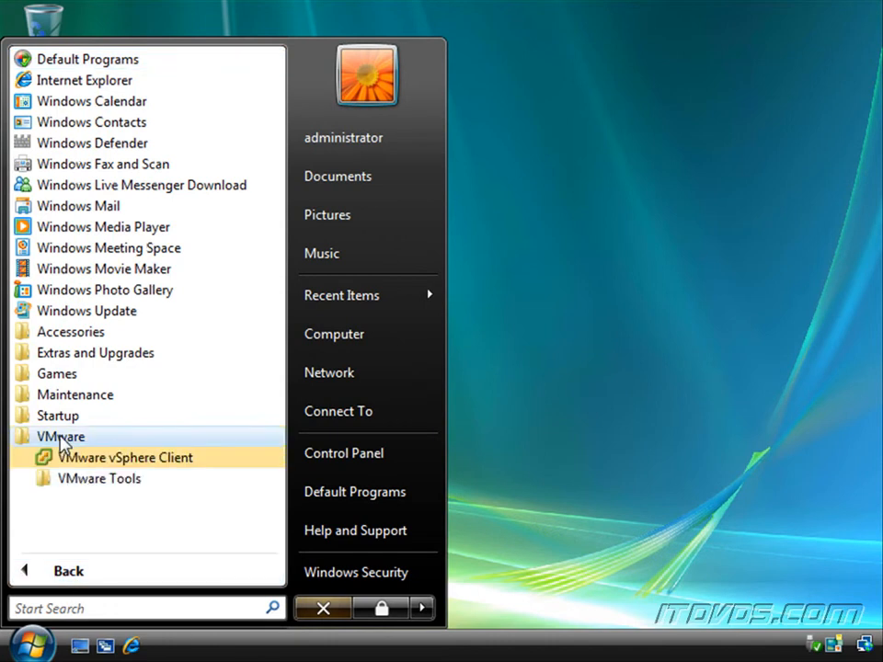
mouse_move(125, 456)
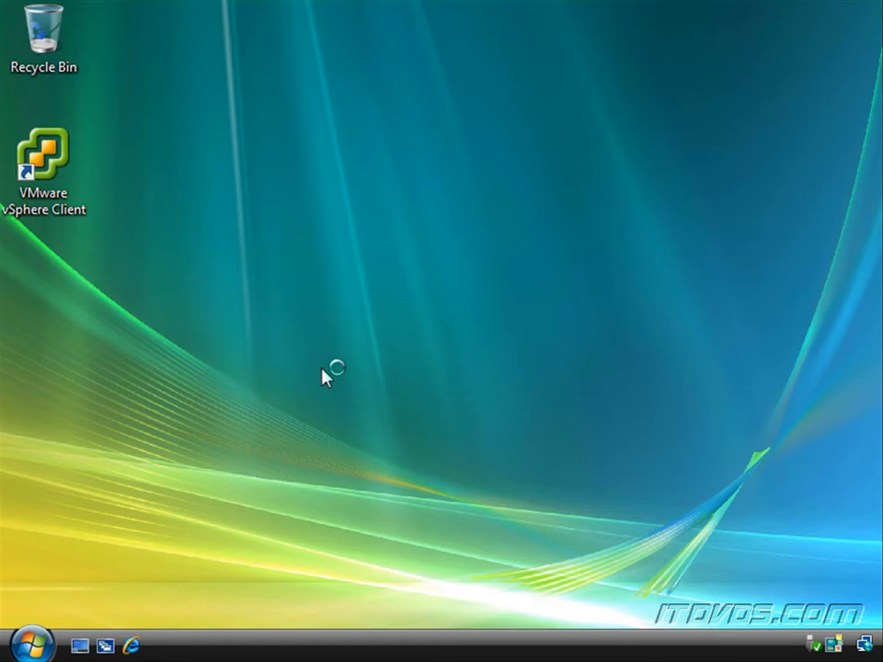
- Start the vSphere Client and enter esx01.itdvds.local as the server address
double_click(44, 162)
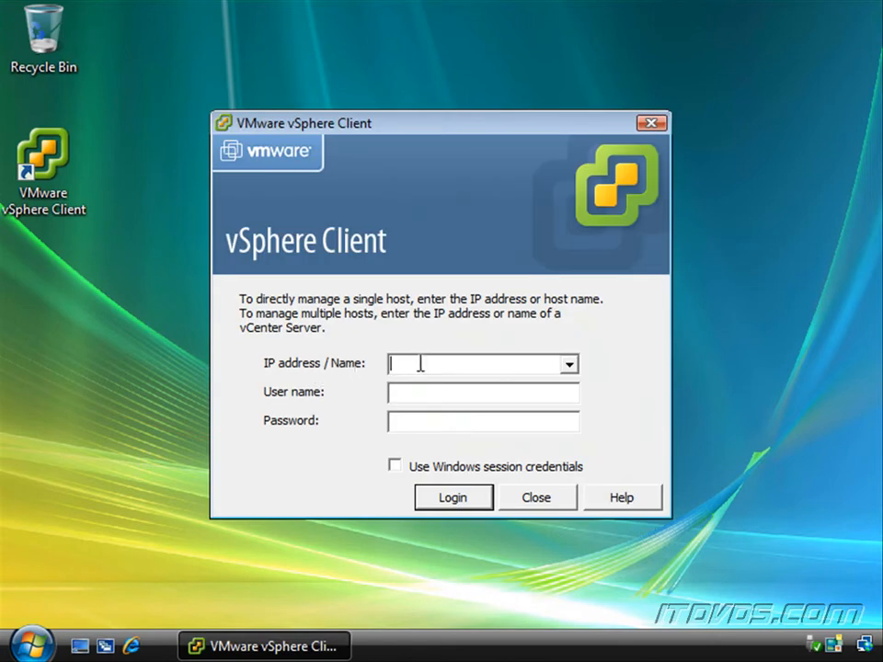
mouse_move(500, 360)
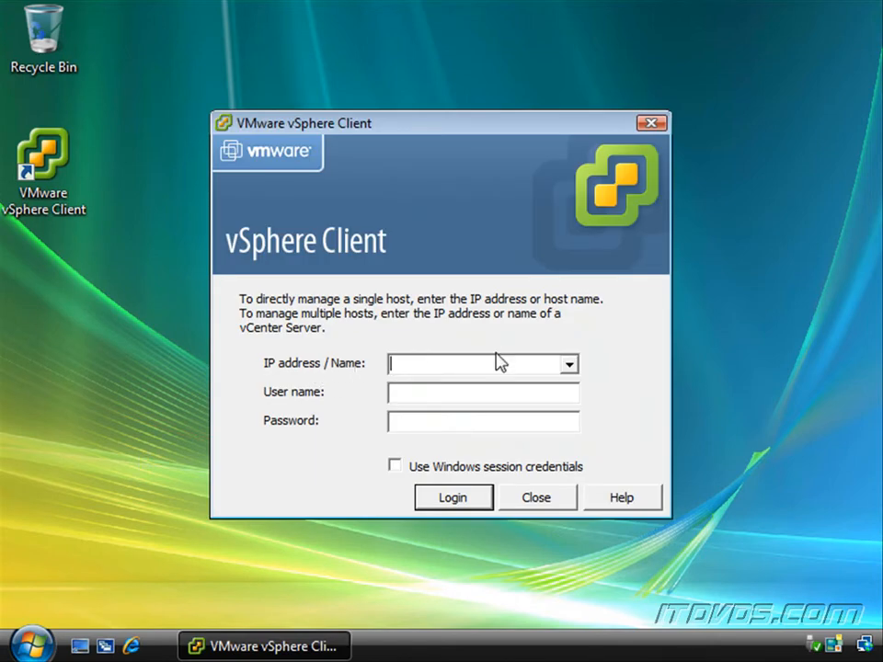
mouse_move(537, 276)
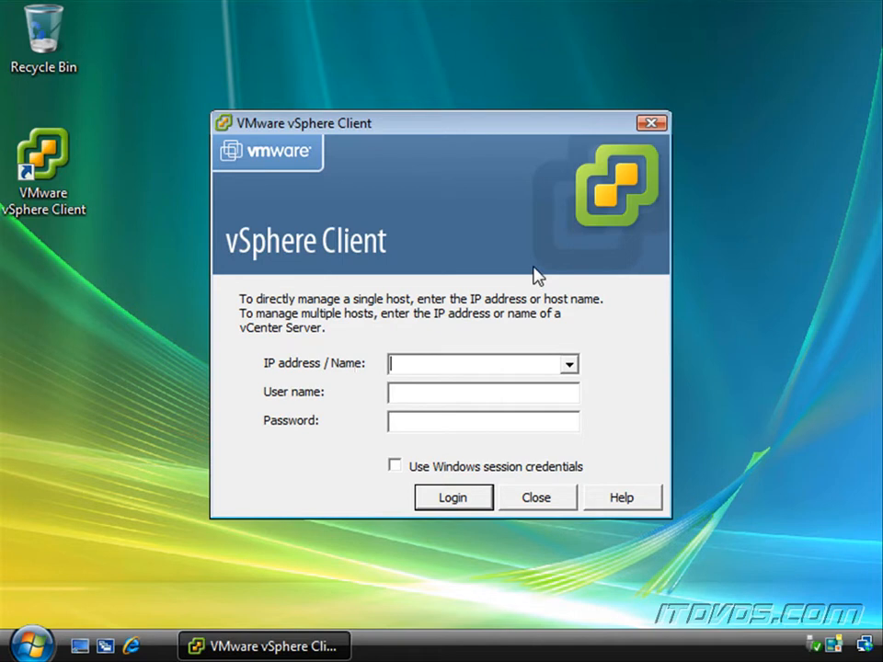
type("esx01")
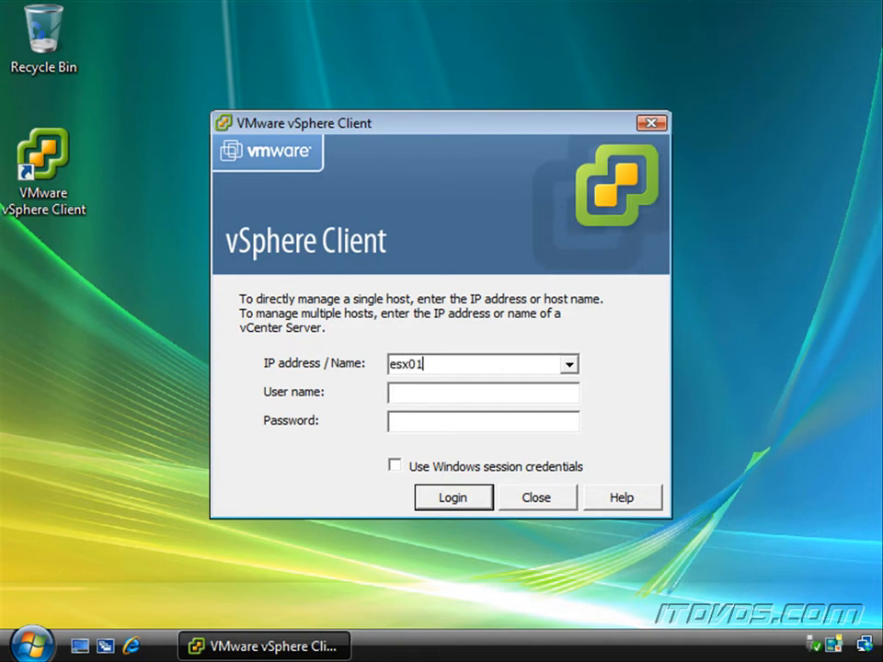
type(".itdvds.")
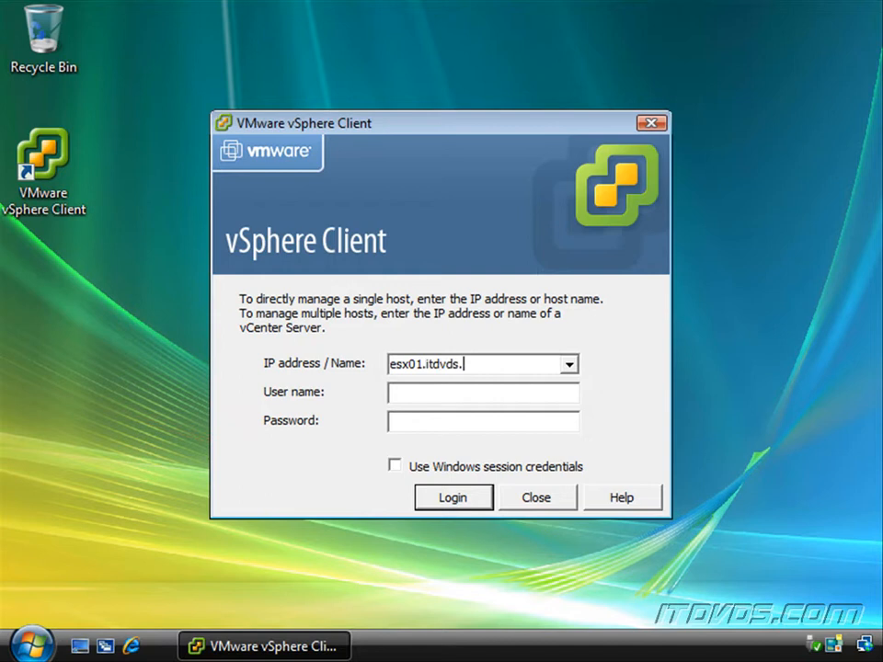
type("local")
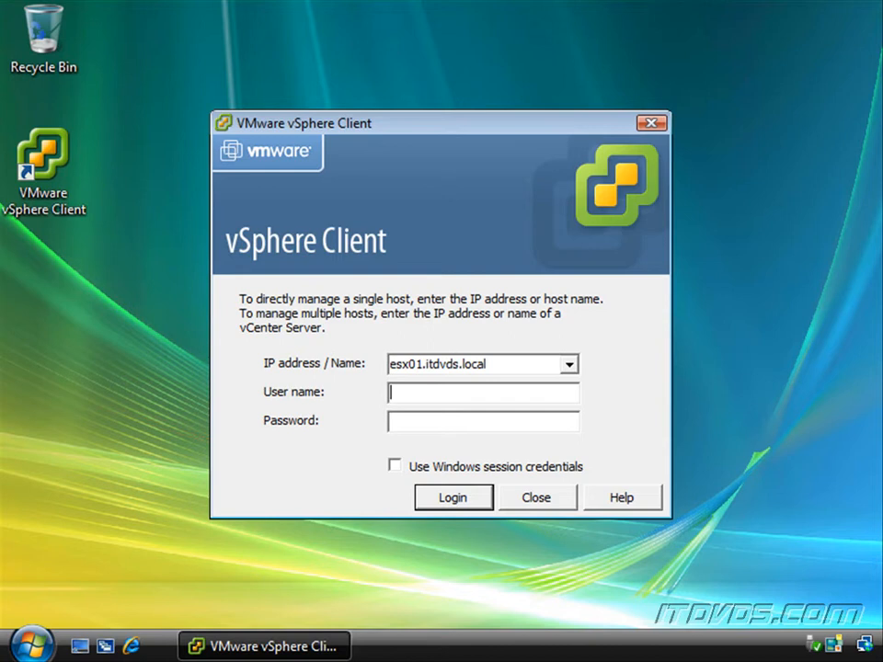
- Log in to the host as user root with its password
type("root")
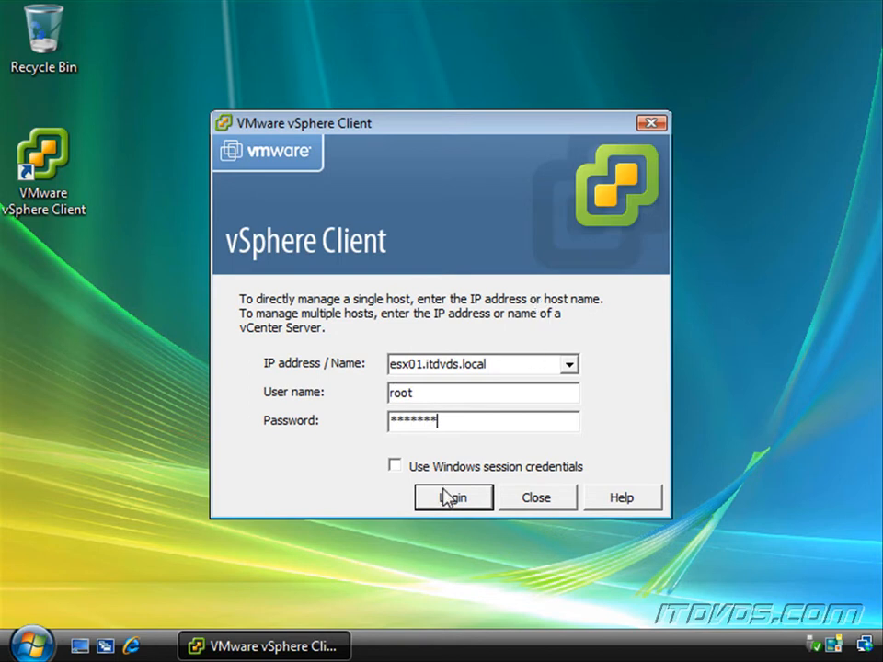
left_click(452, 497)
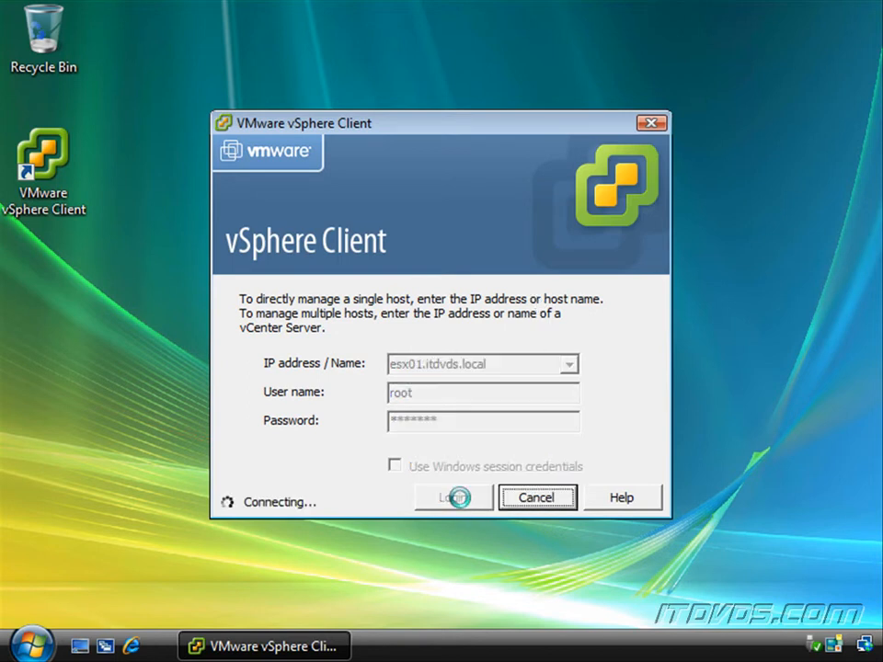
- Install the untrusted certificate for esx01.itdvds.local and ignore the security warning
left_click(453, 497)
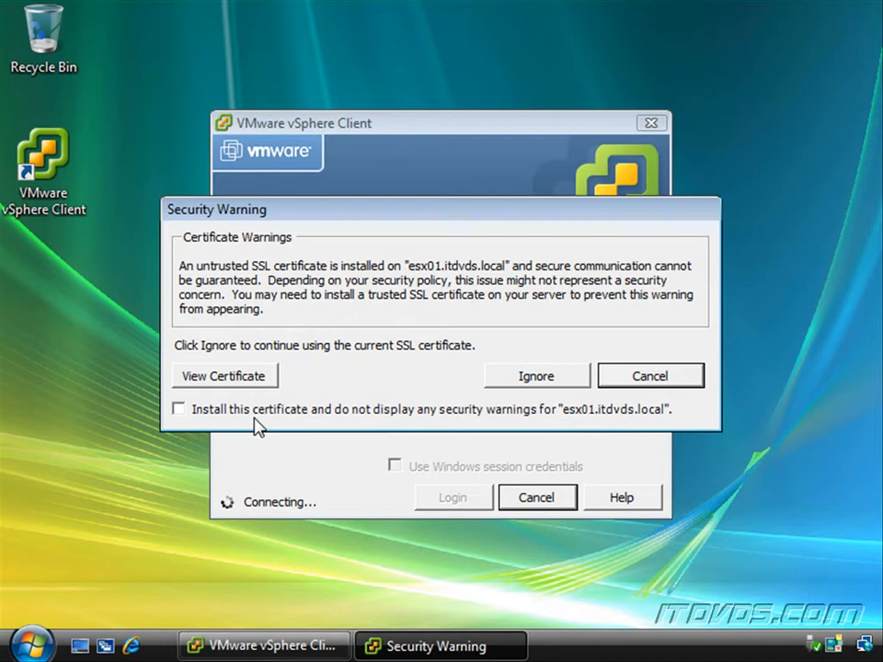
left_click(178, 408)
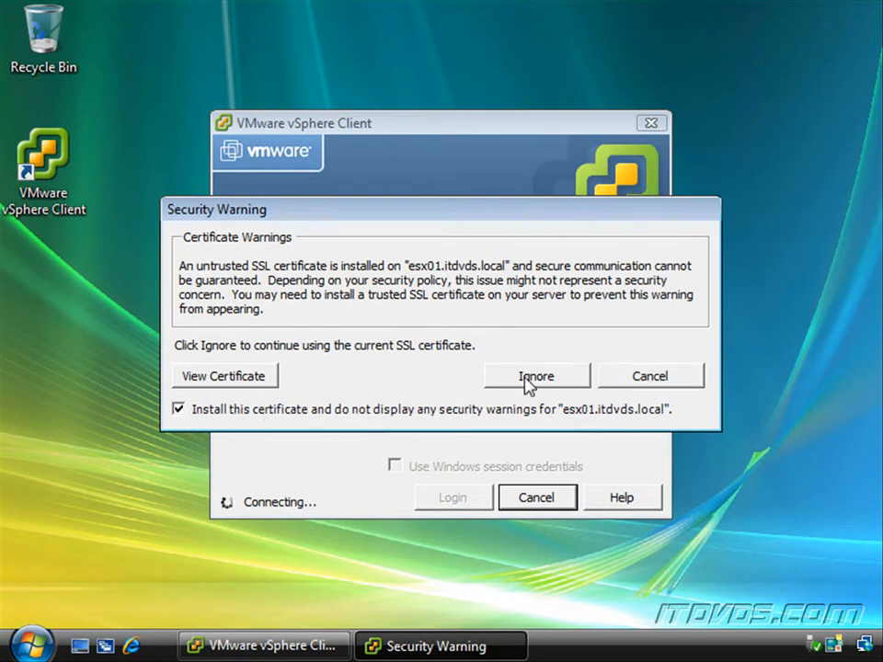
left_click(536, 375)
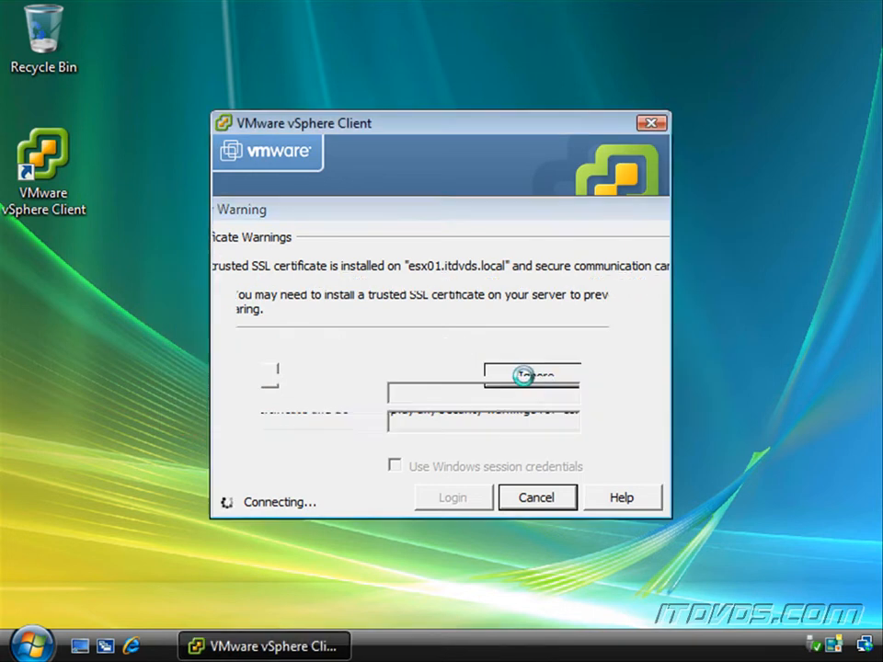
left_click(531, 375)
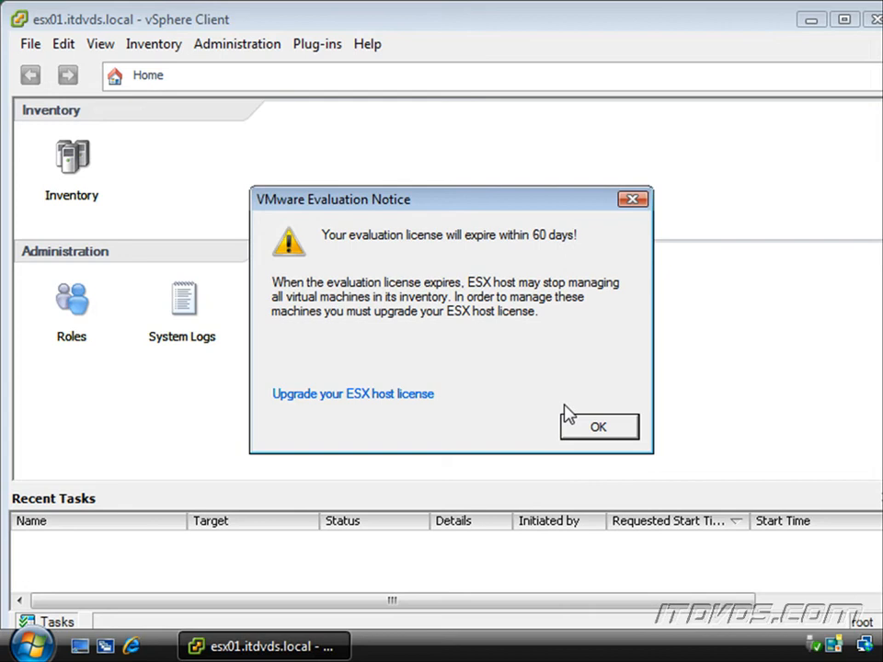
- Dismiss the evaluation licence notice and maximize the client window
left_click(598, 426)
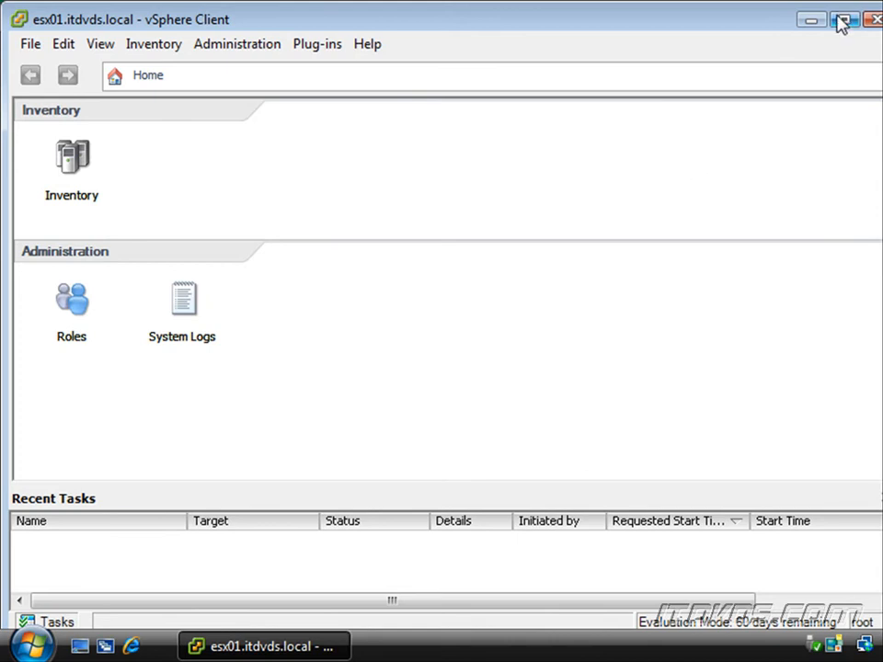
left_click(838, 19)
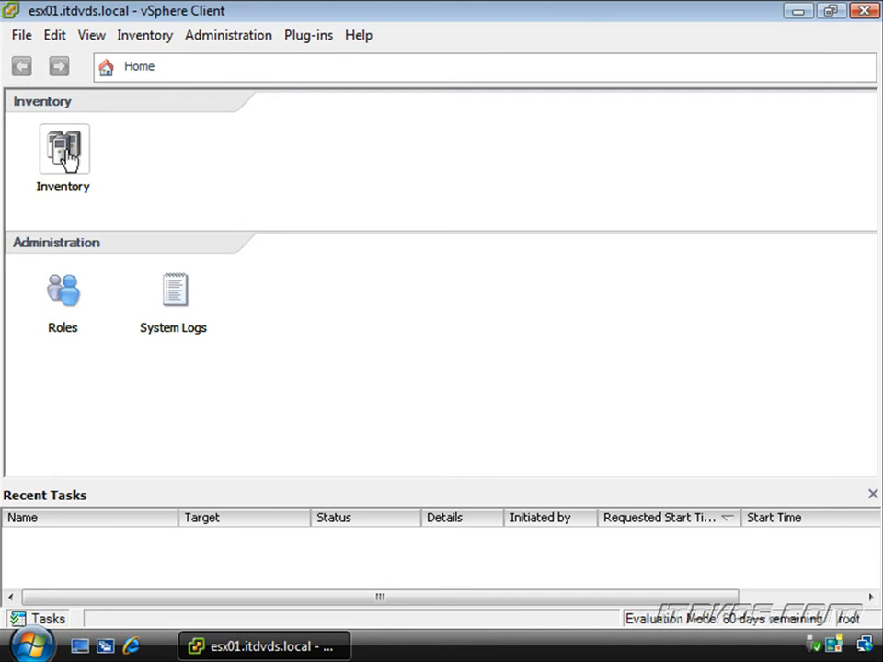
mouse_move(56, 249)
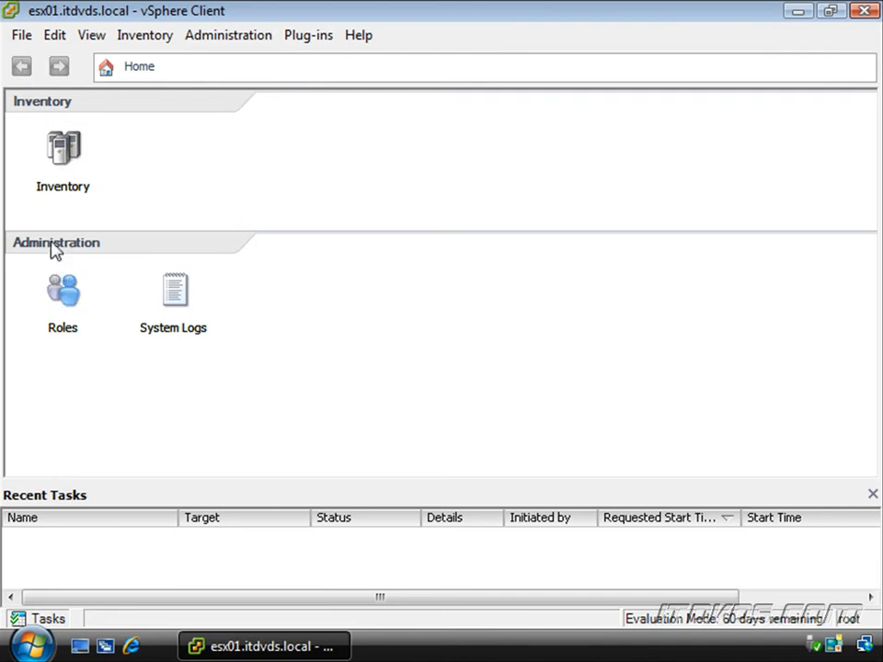
mouse_move(199, 303)
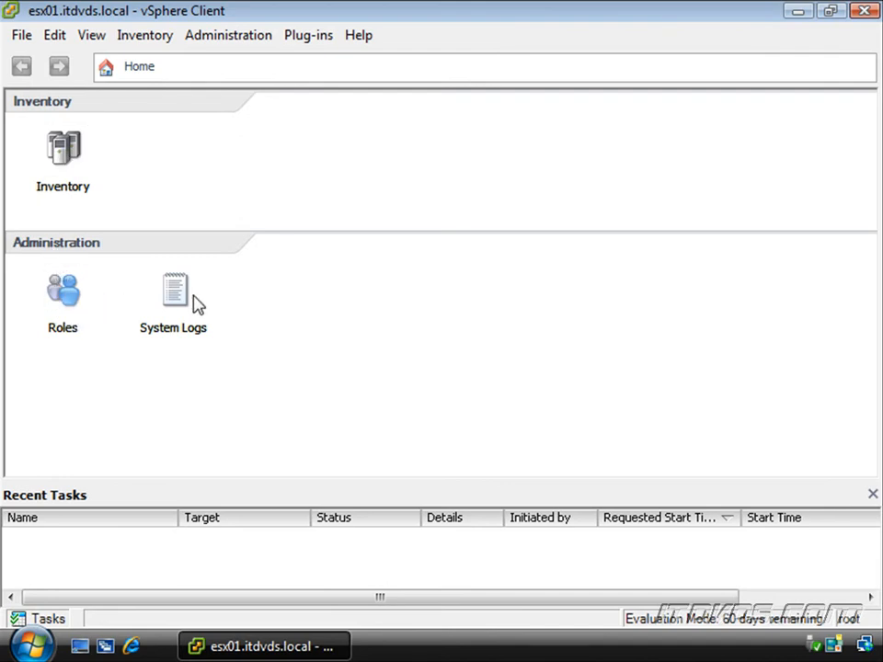
mouse_move(283, 248)
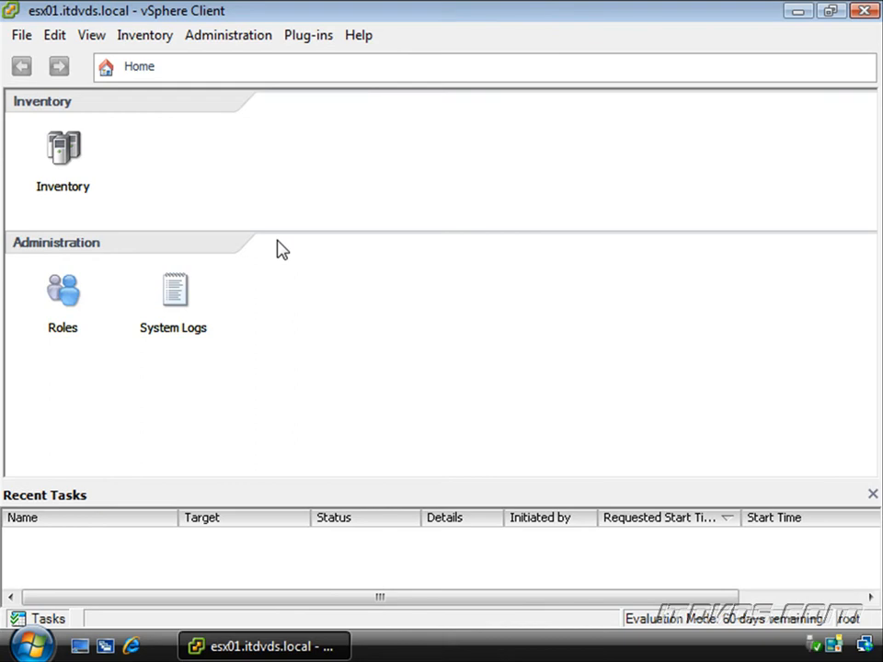
mouse_move(209, 200)
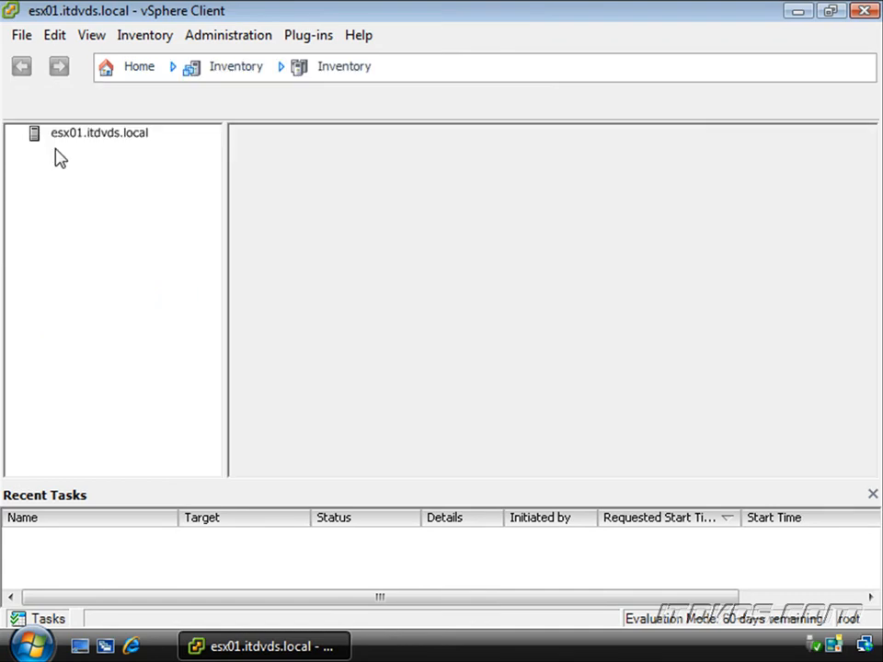
- Select host esx01.itdvds.local and review its Configuration health status (Normal)
left_click(100, 132)
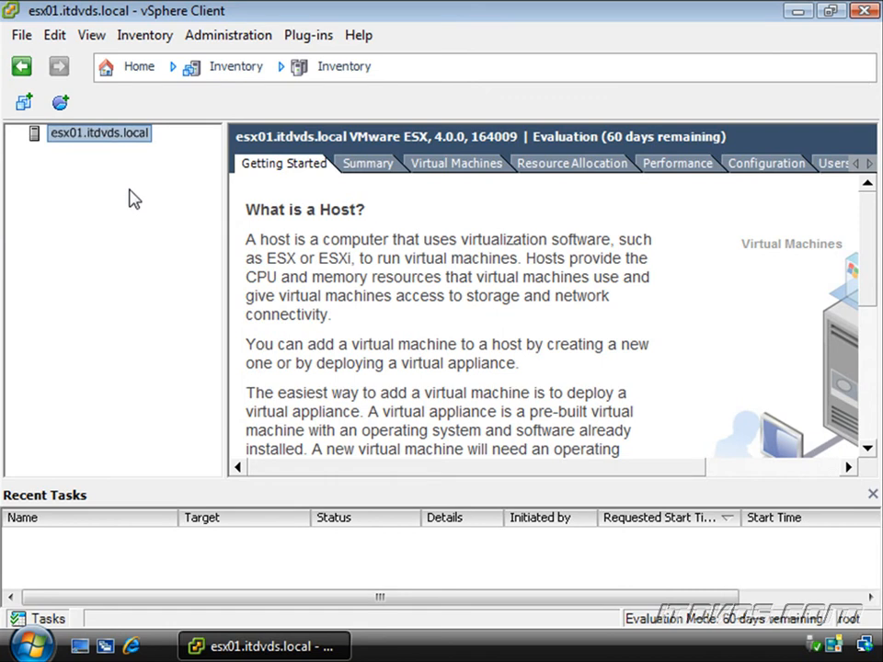
right_click(99, 133)
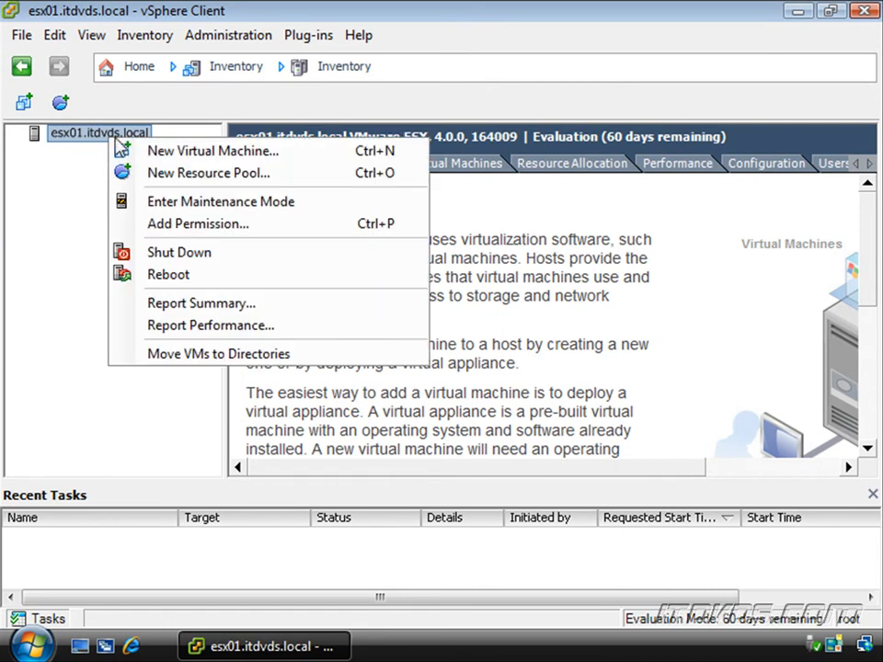
mouse_move(174, 201)
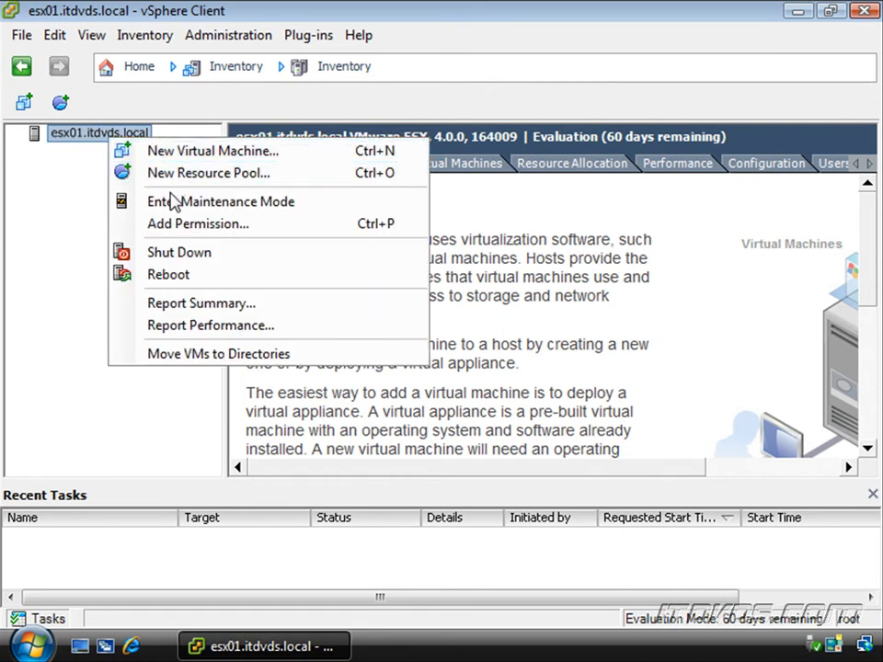
mouse_move(221, 200)
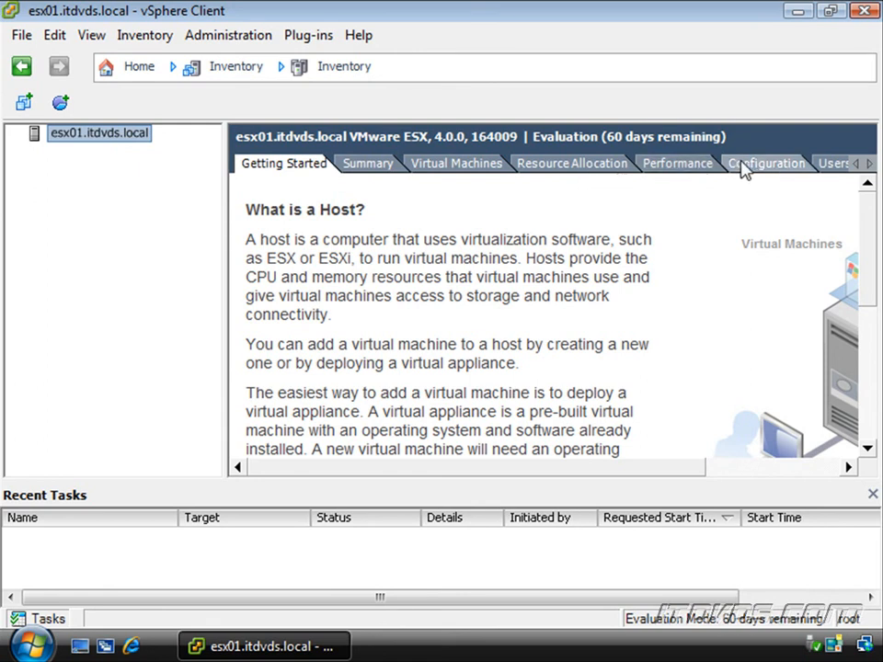
left_click(765, 162)
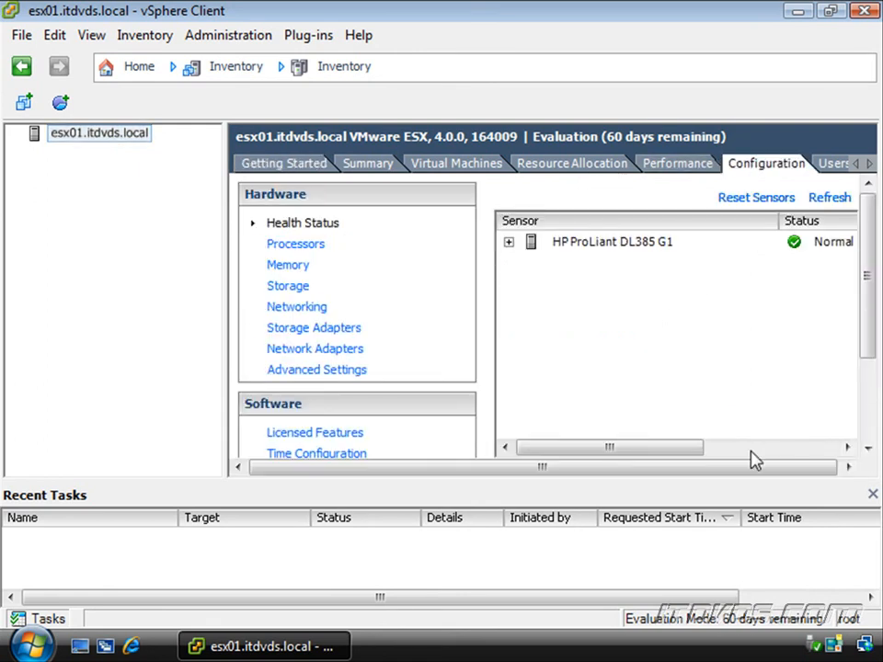
left_click_drag(606, 447, 745, 447)
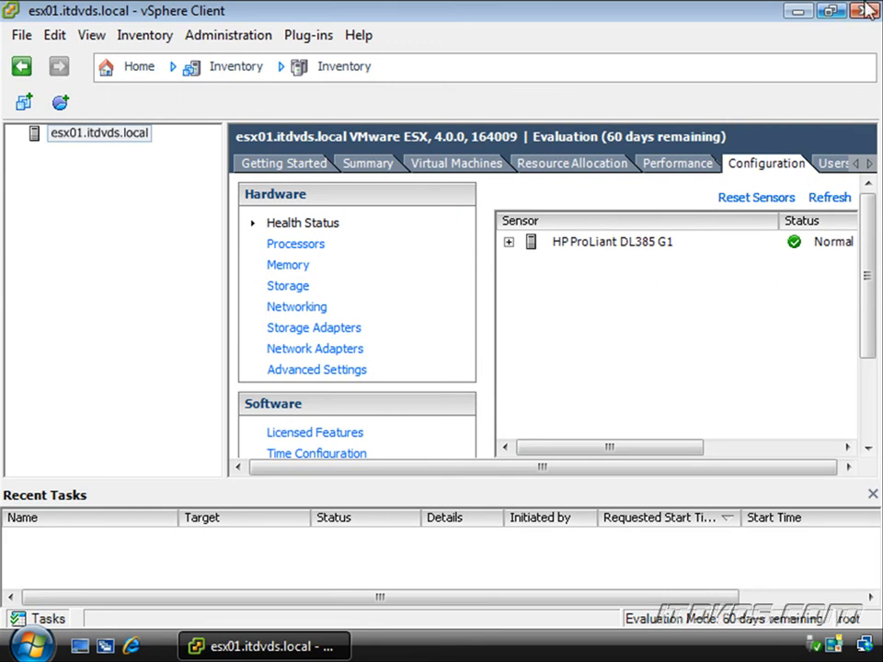
- Close the vSphere Client session with esx01.itdvds.local
left_click(864, 11)
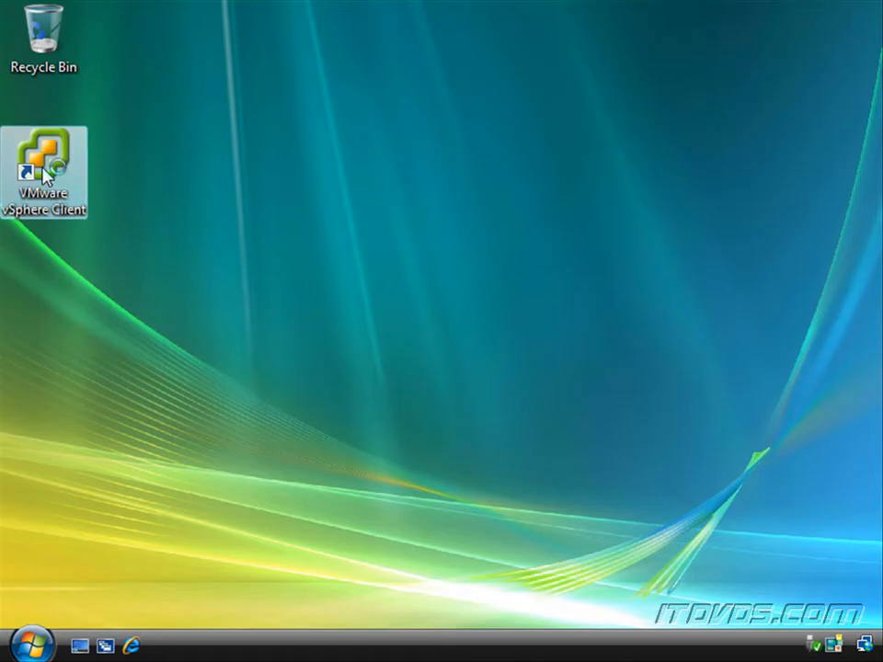
- Relaunch the vSphere Client and enter vcenter01.itdvds.local as the server address
double_click(45, 162)
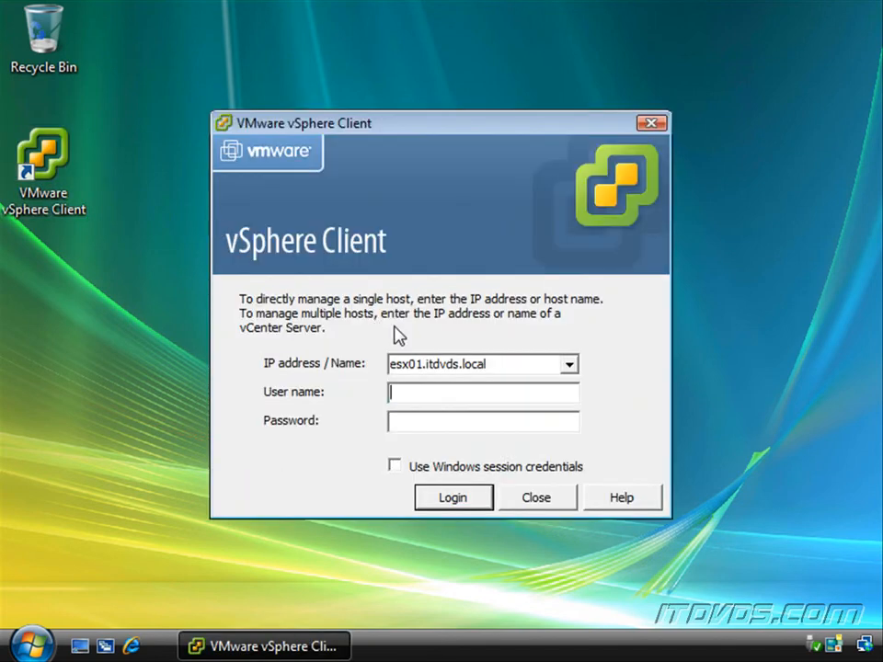
type("vc")
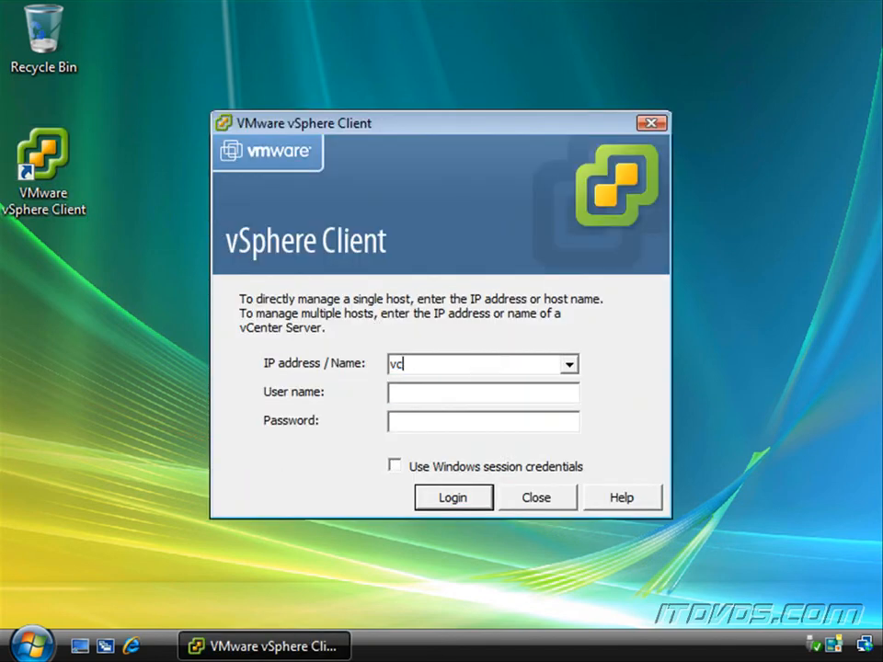
type("center01.itd")
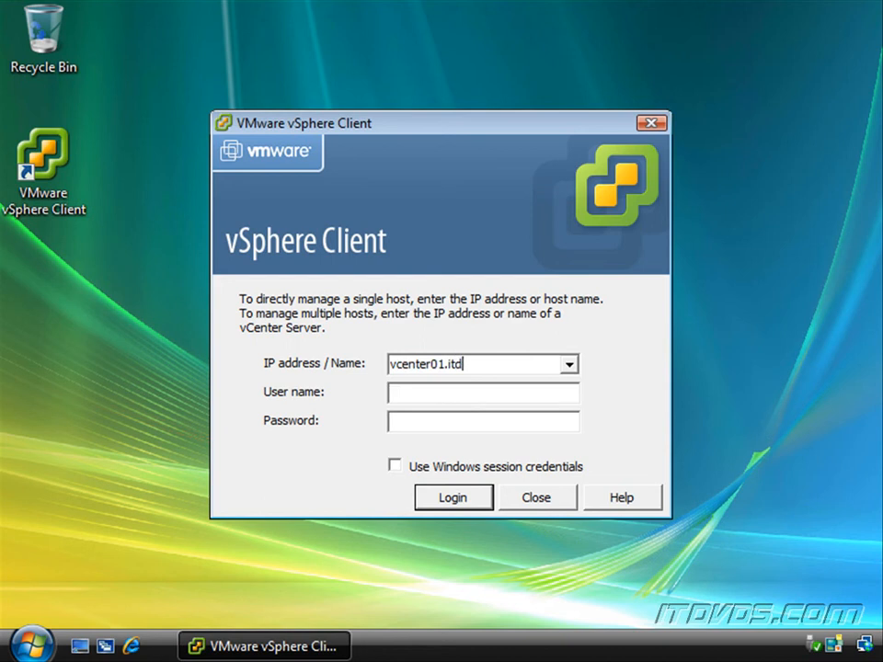
type("vds.local")
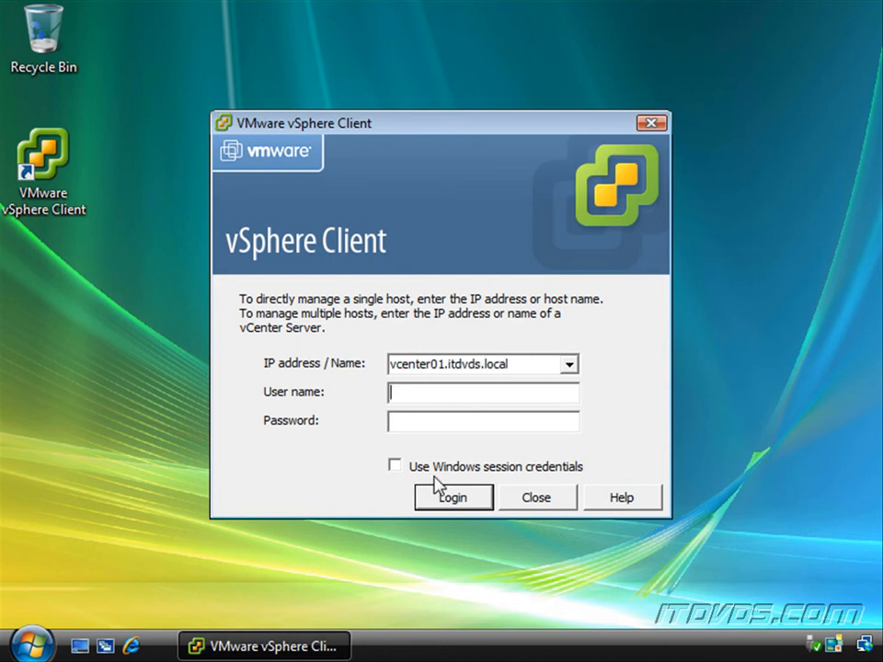
mouse_move(230, 157)
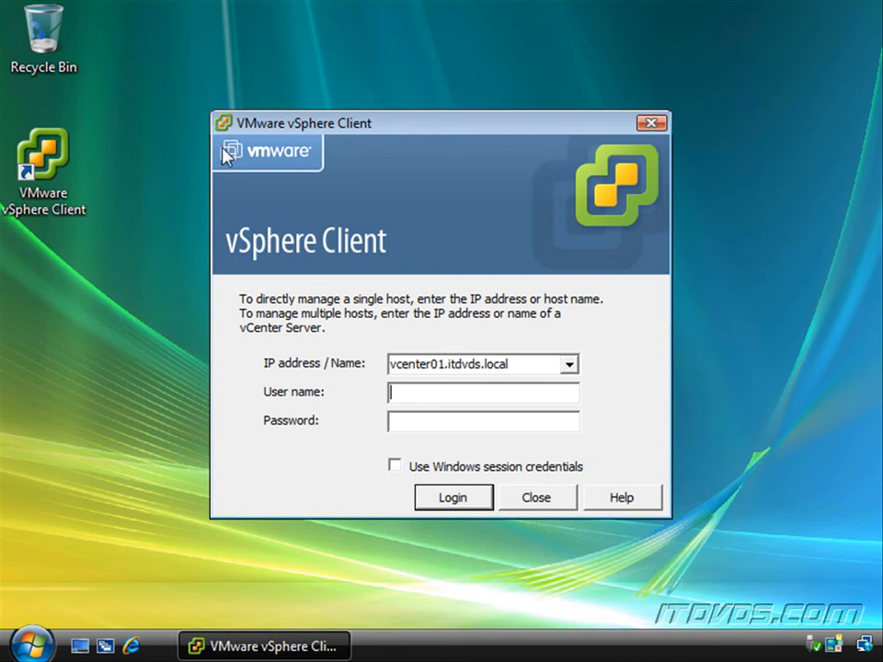
mouse_move(117, 419)
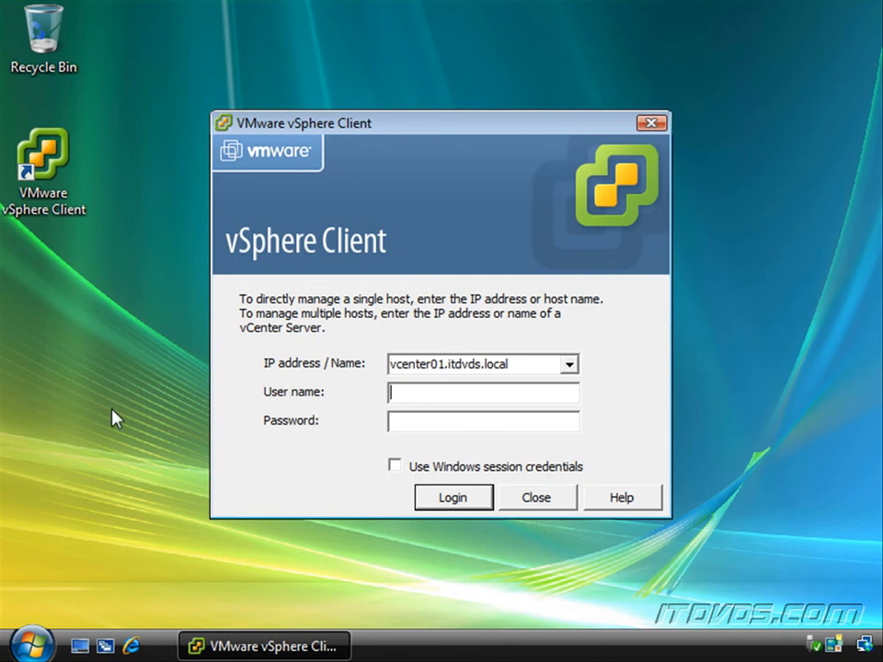
mouse_move(416, 384)
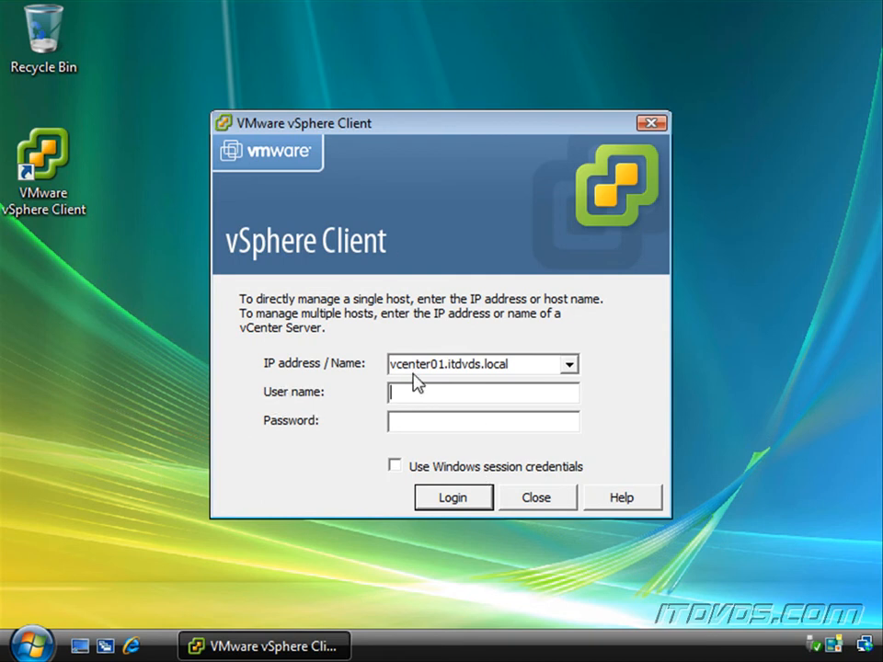
mouse_move(408, 487)
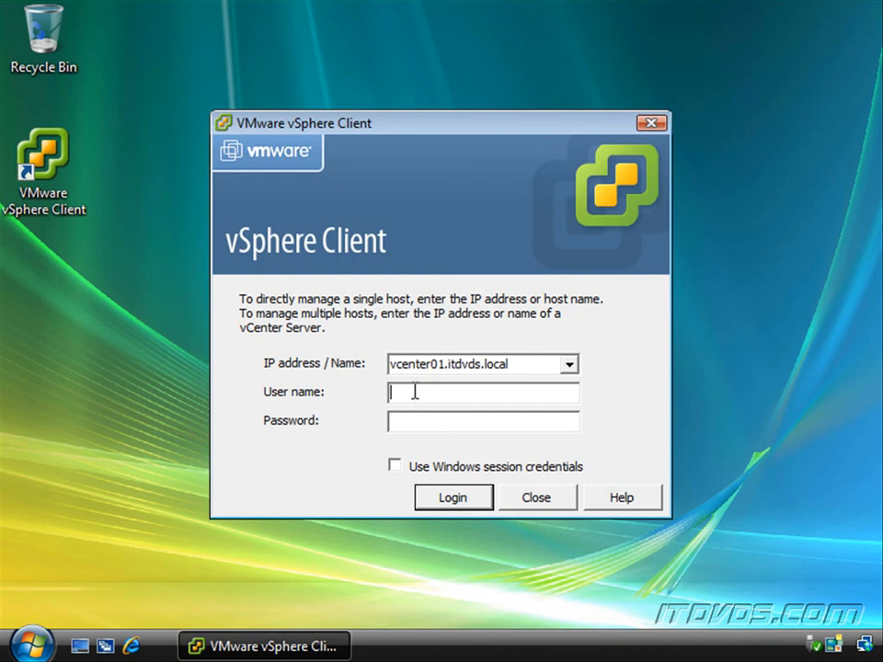
mouse_move(392, 486)
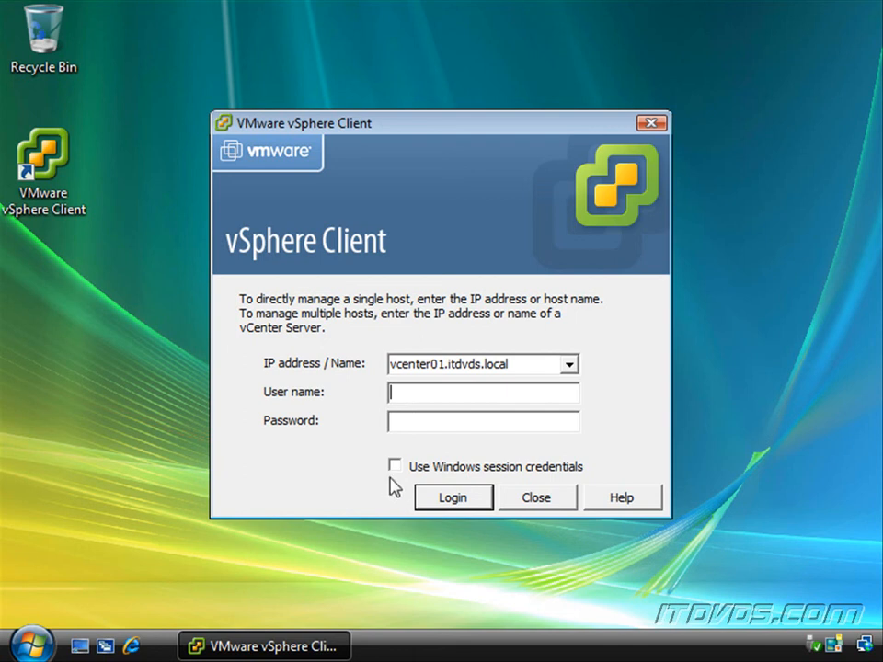
- Log in with Windows session credentials, installing vcenter01's certificate and ignoring the warning
left_click(396, 465)
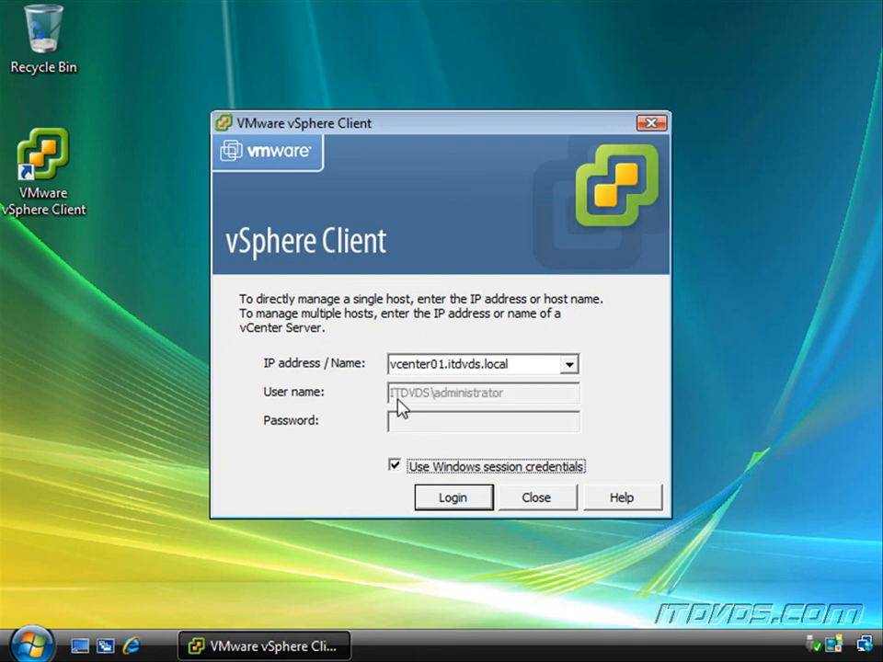
mouse_move(450, 408)
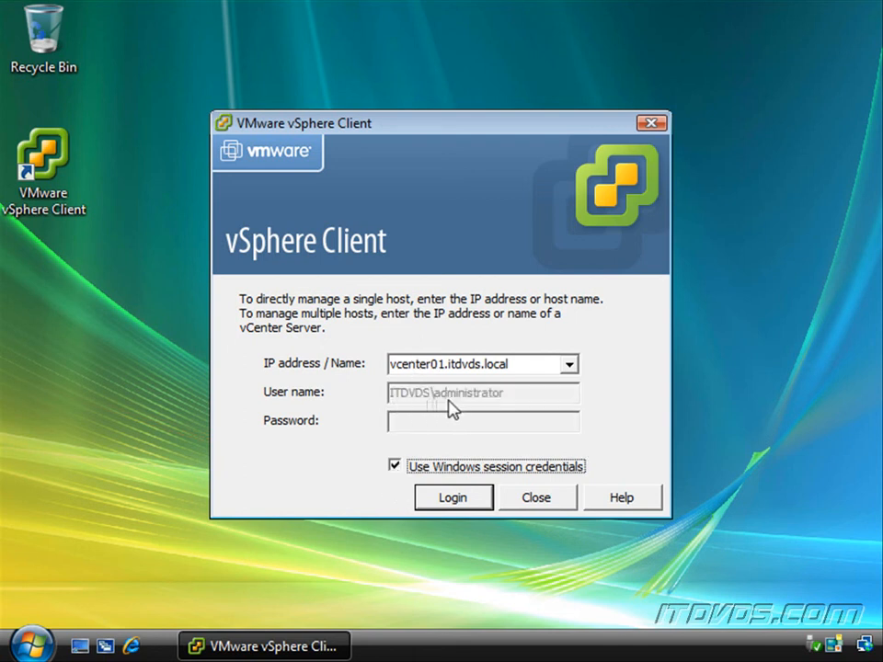
left_click(452, 496)
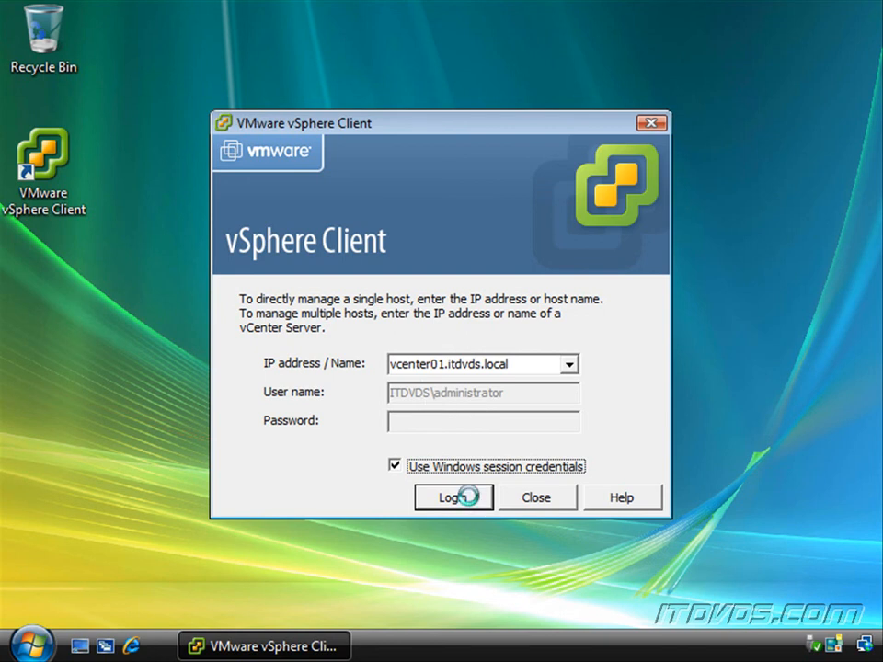
left_click(453, 497)
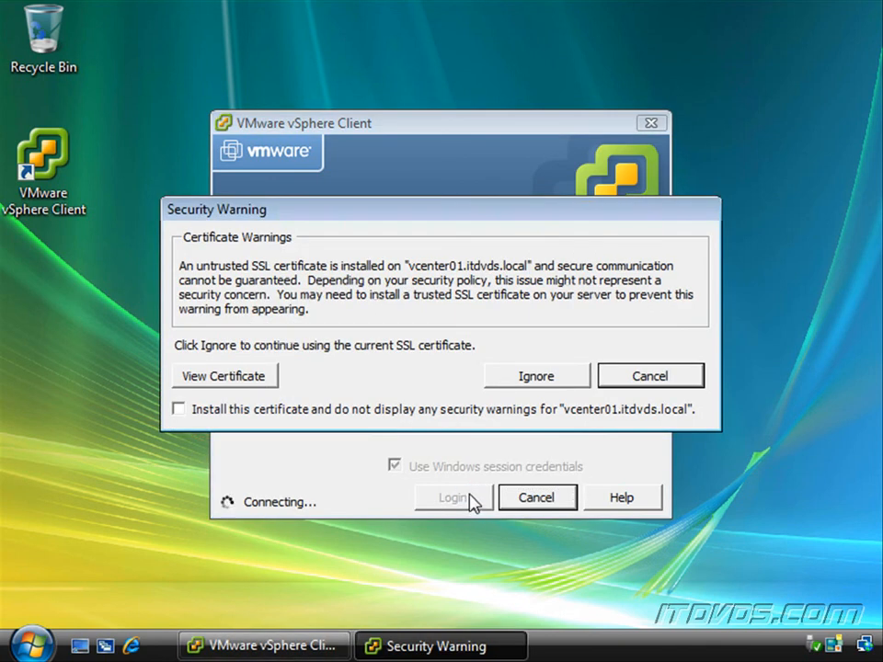
left_click(181, 409)
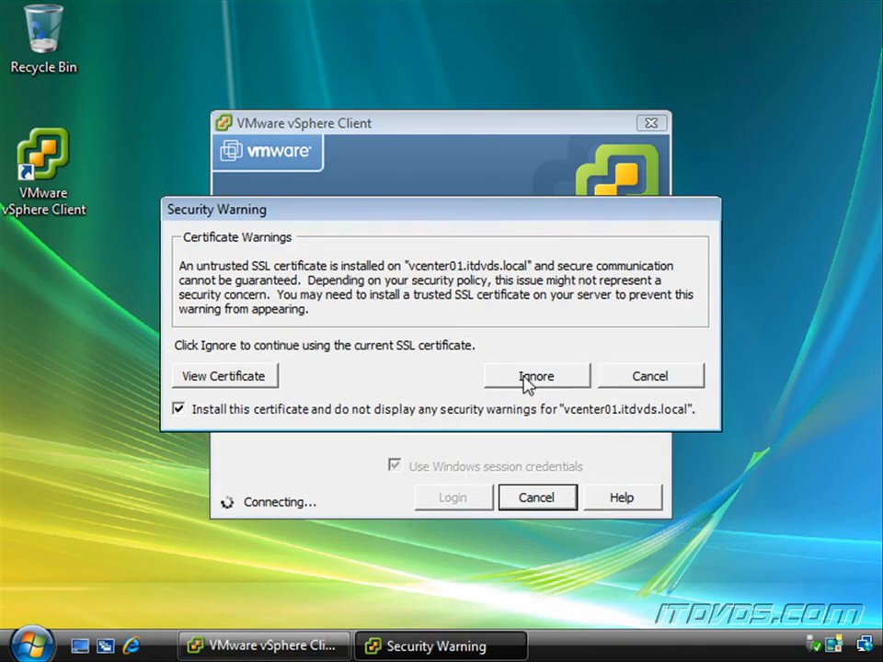
left_click(537, 375)
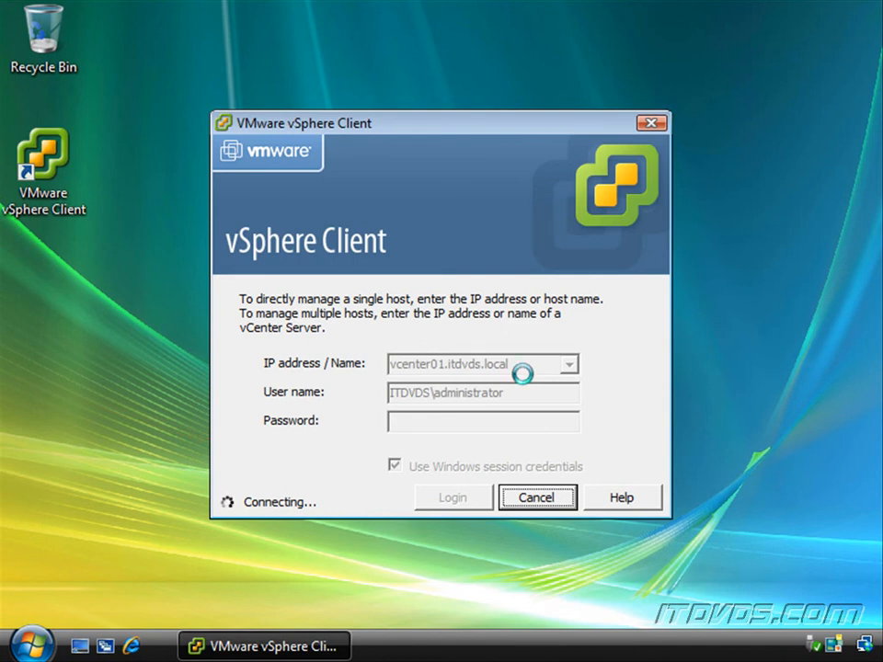
- Let the login complete to reach the vCenter Getting Started welcome page
left_click(452, 496)
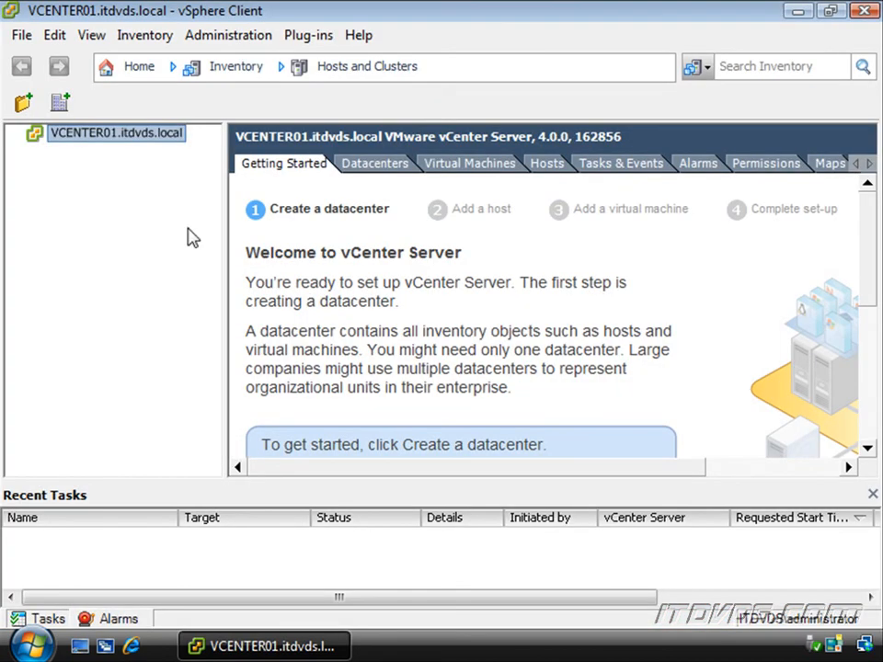
mouse_move(140, 164)
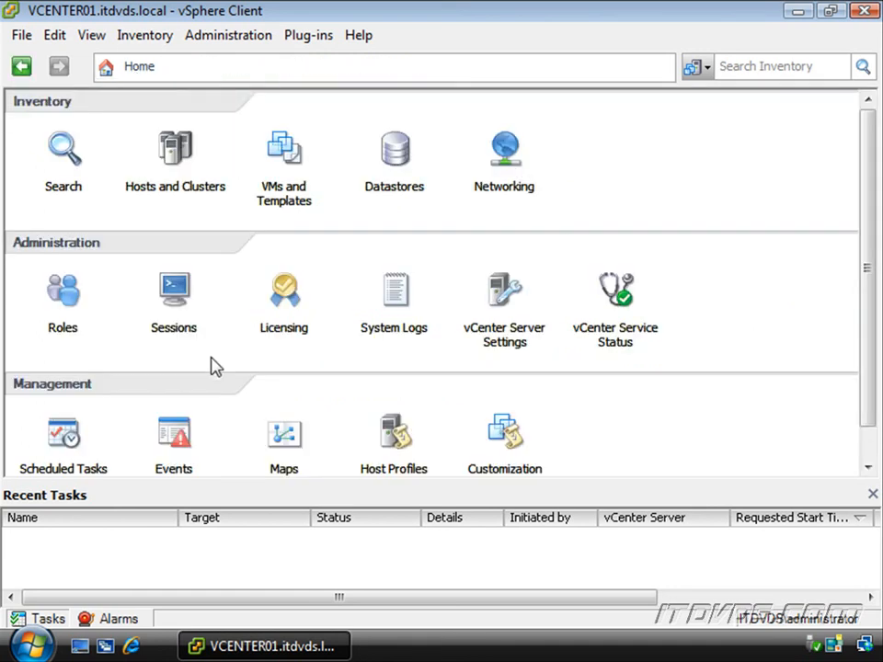
mouse_move(155, 166)
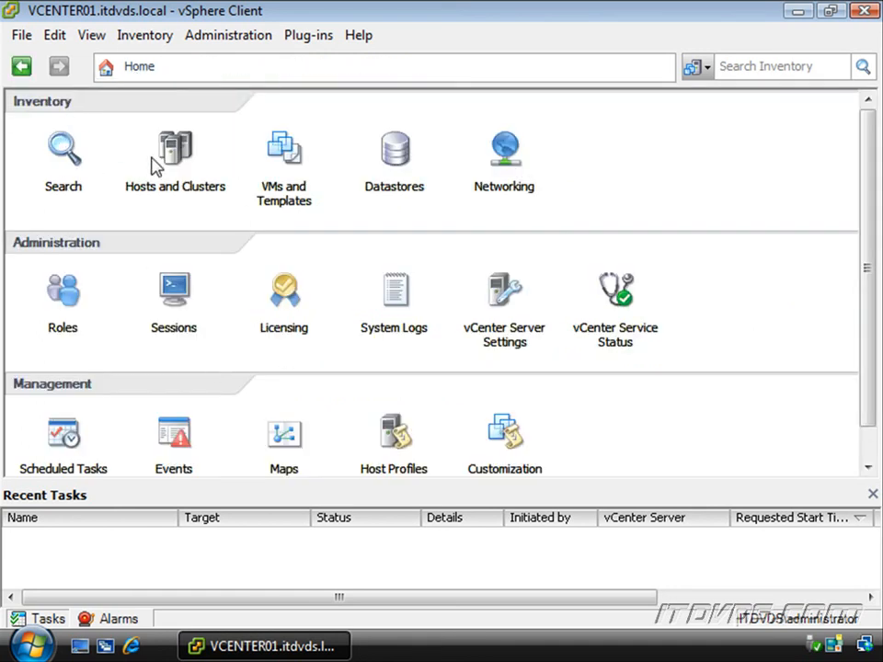
mouse_move(283, 151)
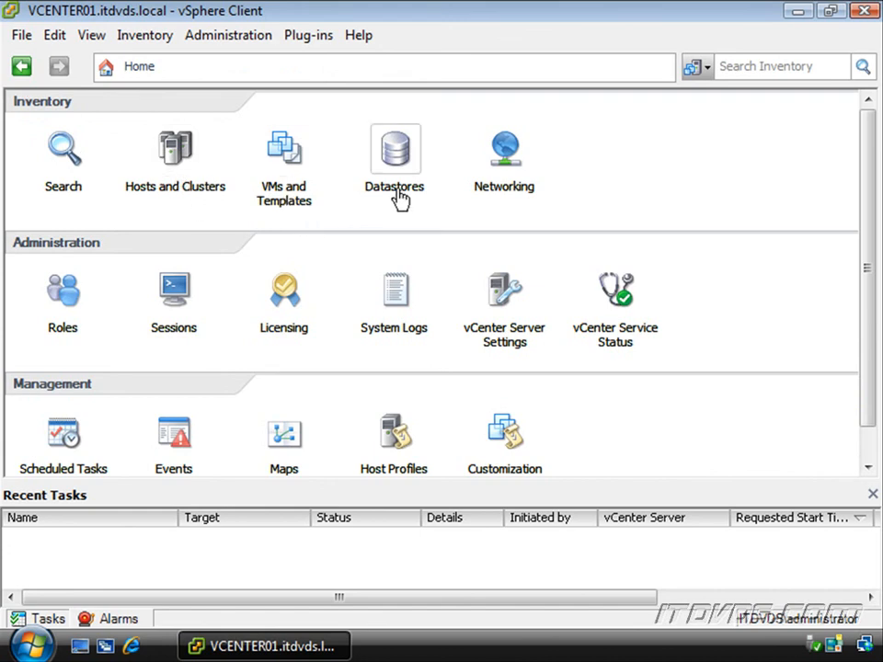
mouse_move(101, 298)
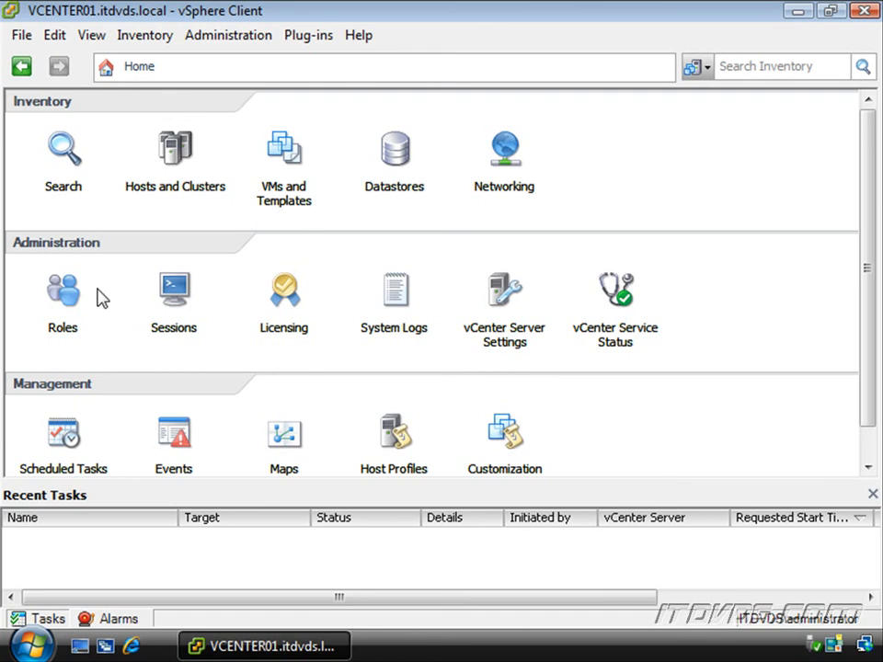
mouse_move(283, 290)
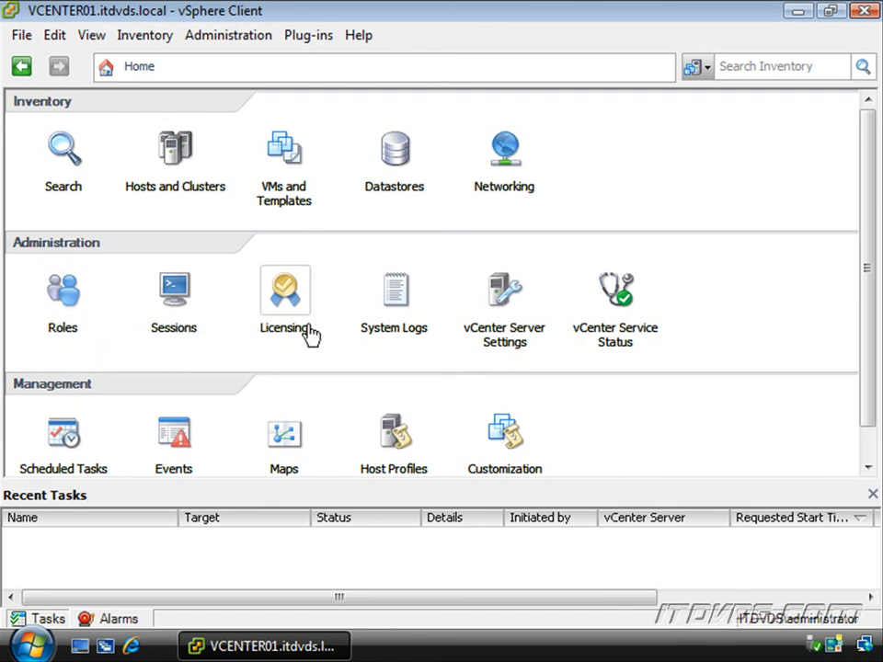
mouse_move(522, 359)
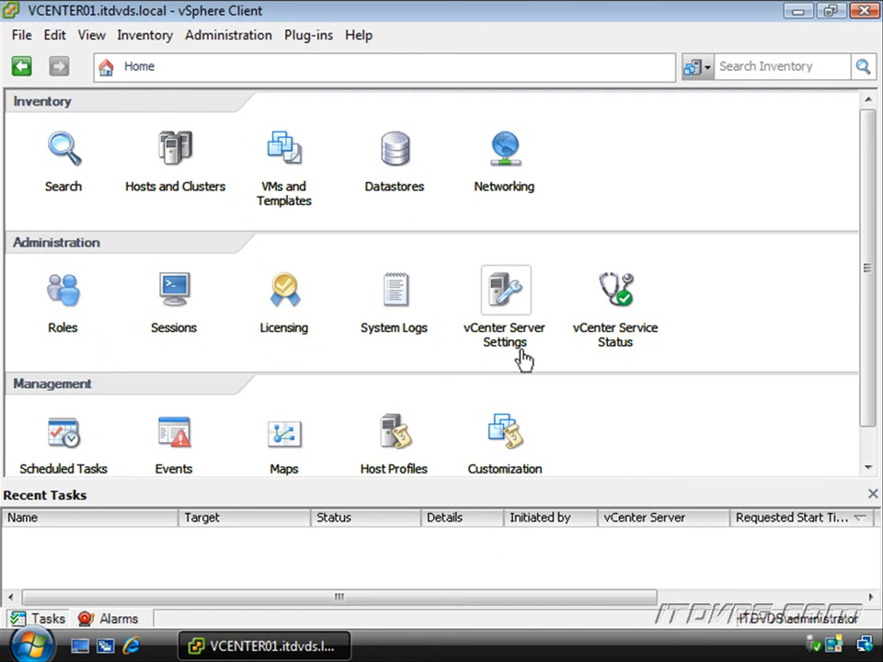
mouse_move(587, 364)
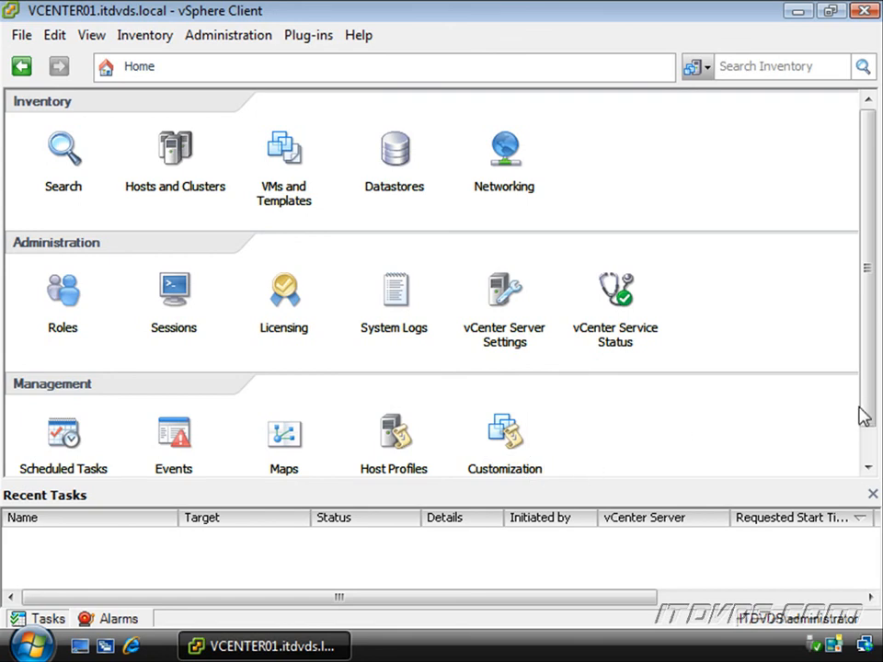
mouse_move(754, 393)
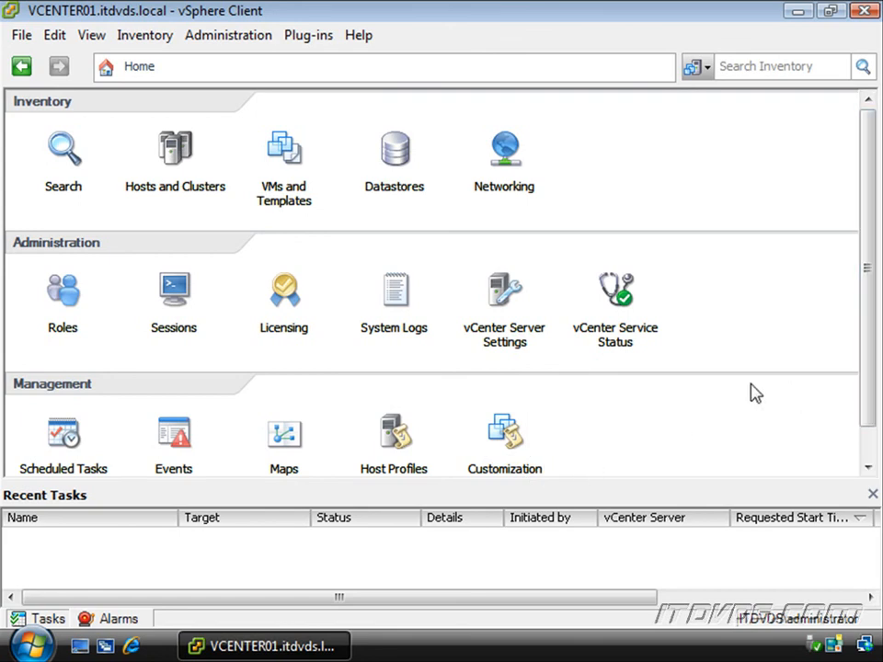
mouse_move(600, 420)
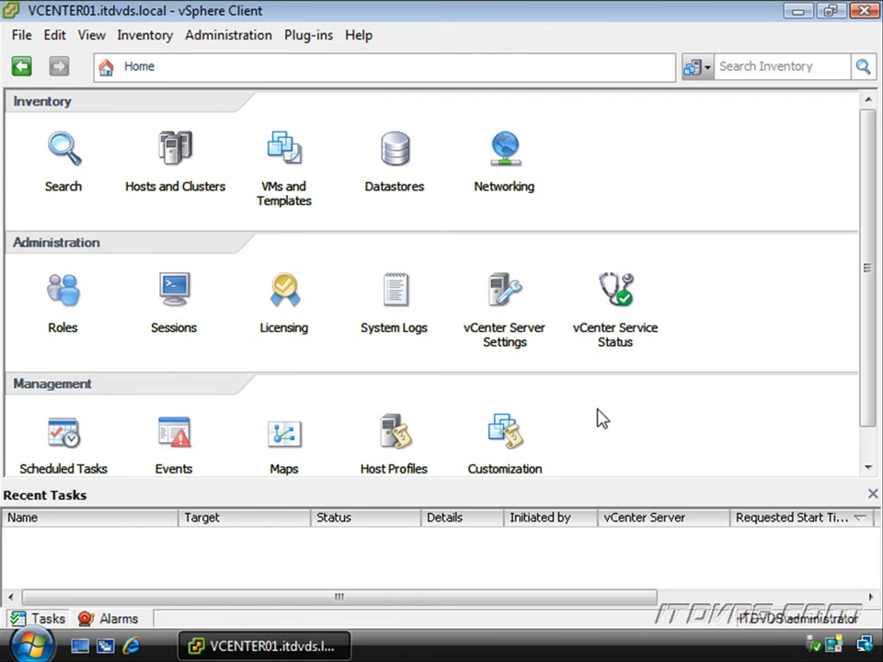